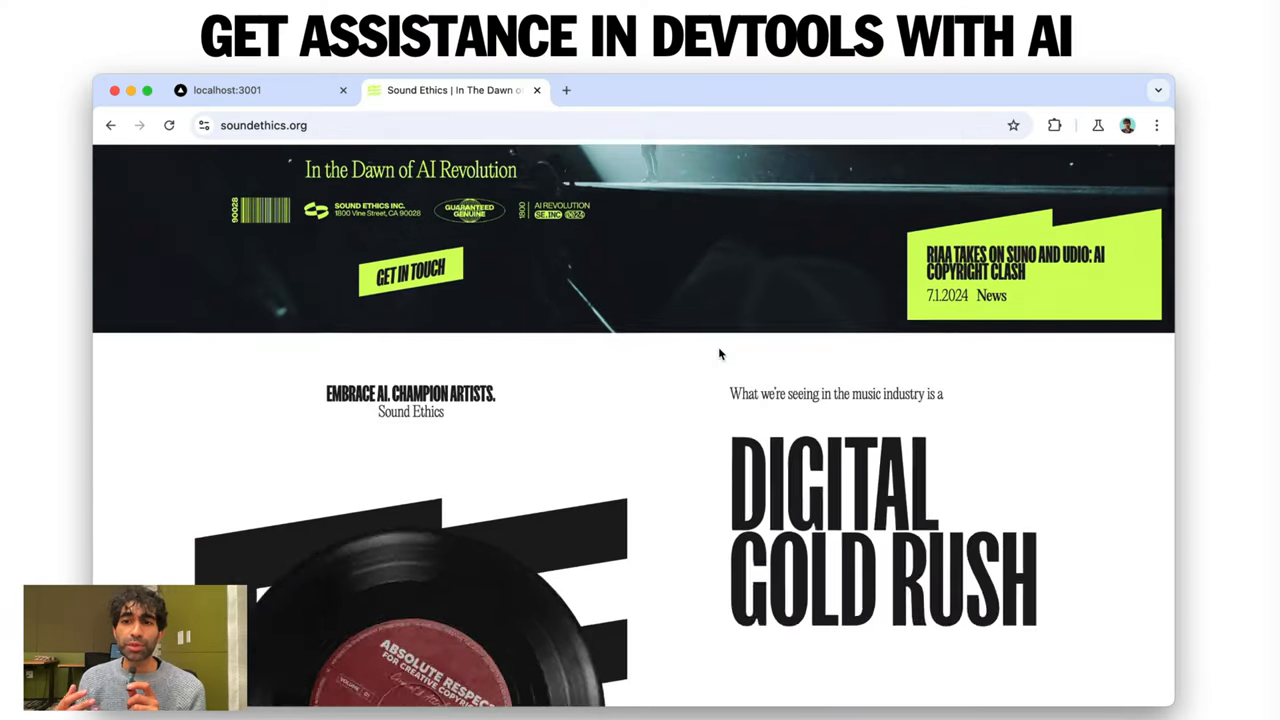
Scroll the page down to bring the SOUND ETHICS hero heading into view.
scroll(down, 3)
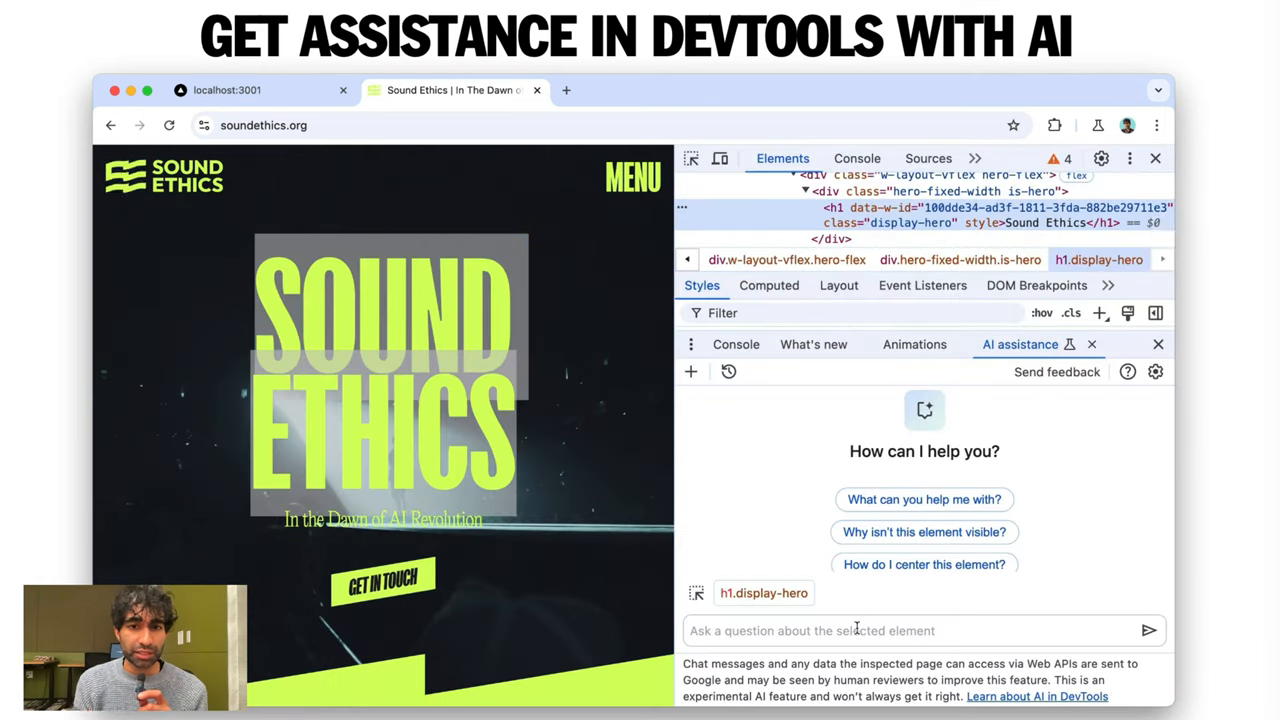
Ask AI assistance to give the h1.display-hero a black-to-lime linear gradient background.
text(I'd like to add a grad)
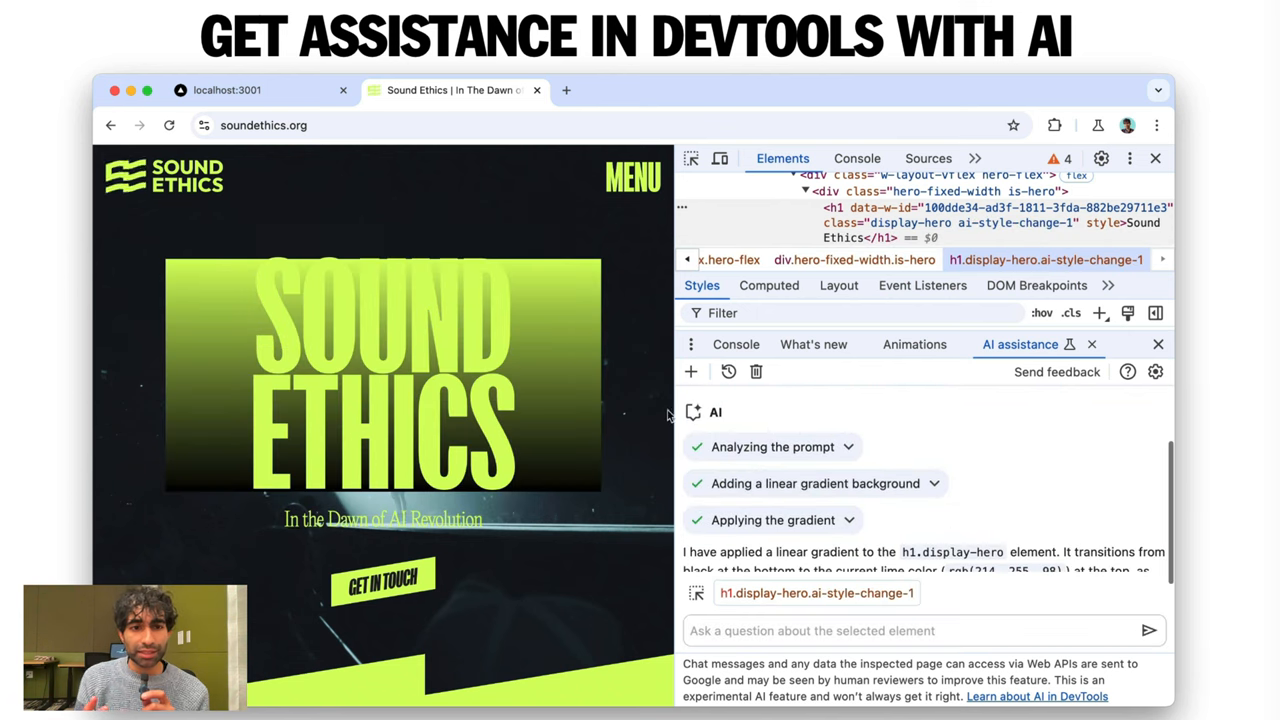
Ask the AI to clip the gradient to the SOUND ETHICS text and review its response.
text(Lets clip th)
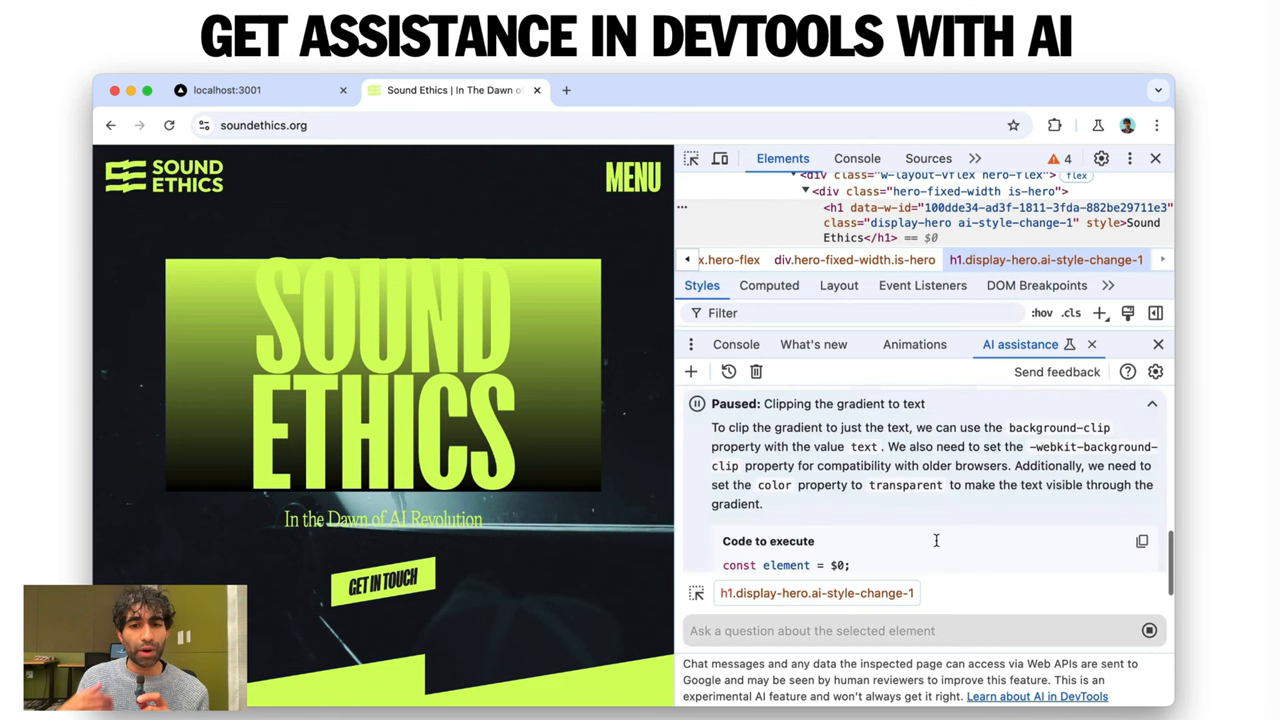
scroll(down, 3)
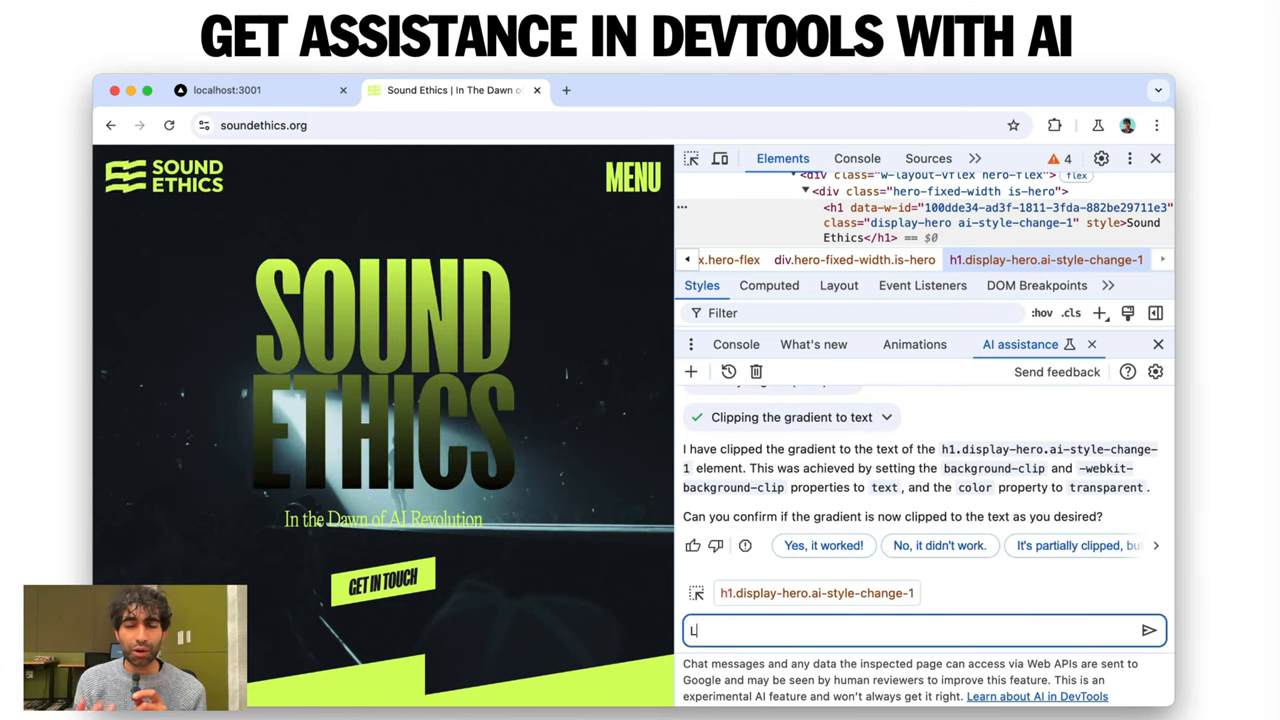
Ask for a lime glow around the heading text and approve running the AI's code.
text(Lets add a lime glow to t)
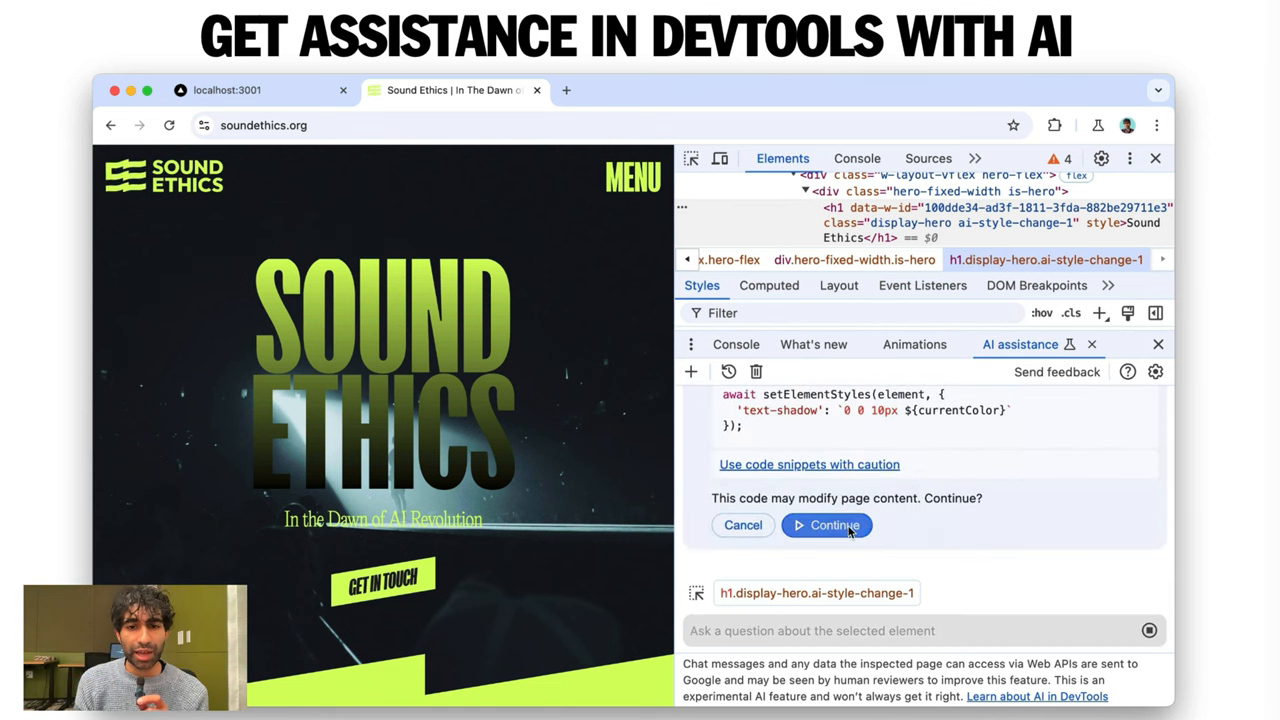
click(828, 524)
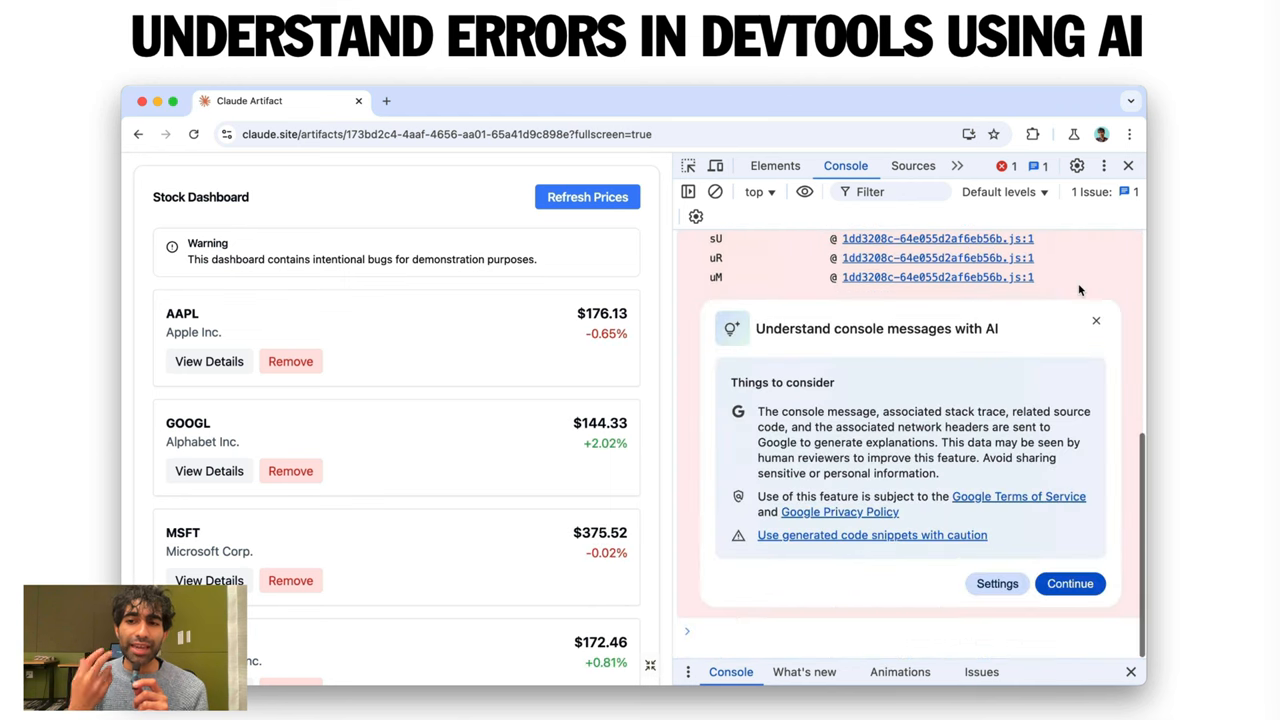
Accept the terms, then read the AI's explanation and fixes for the undefined lastUpdated error.
click(1068, 584)
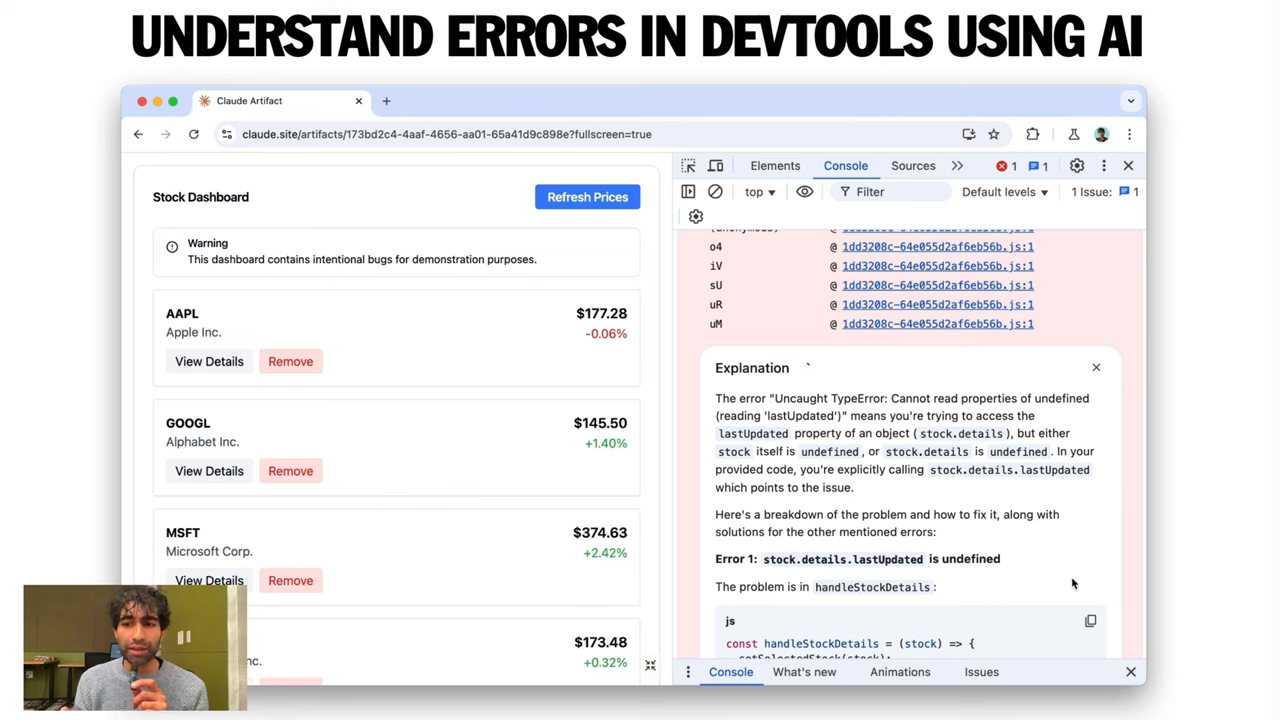
scroll(down, 3)
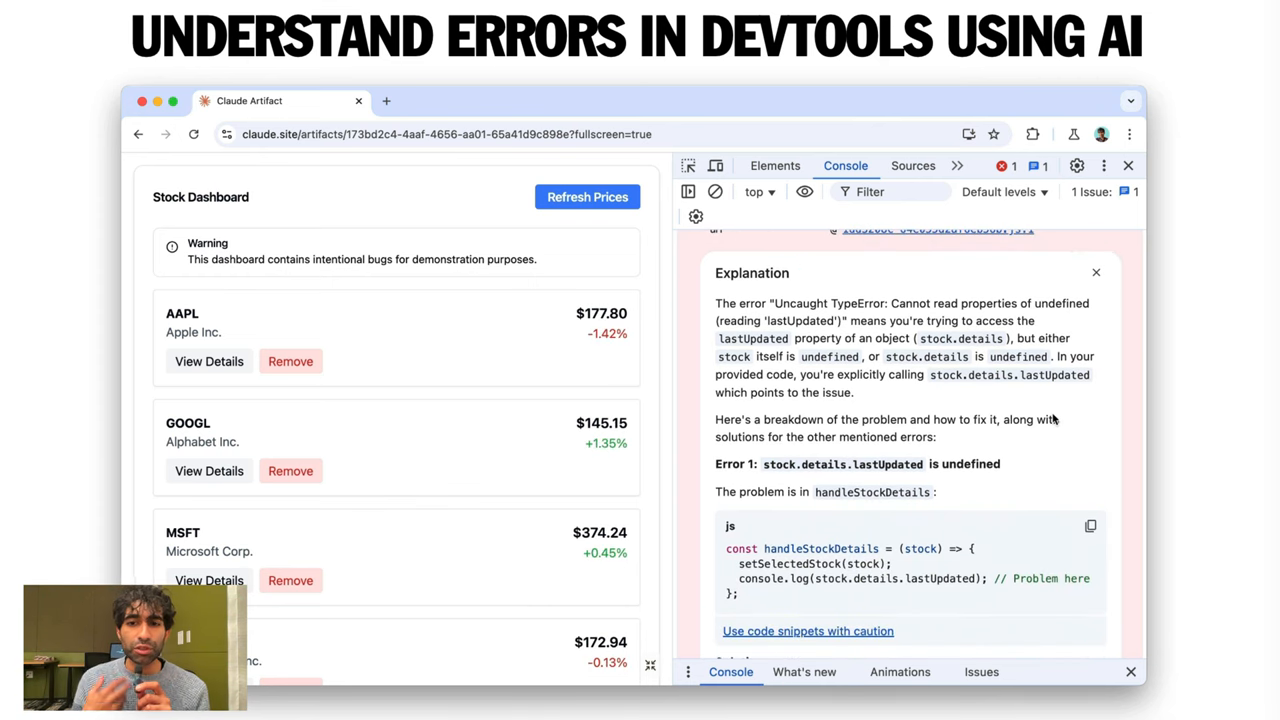
scroll(down, 3)
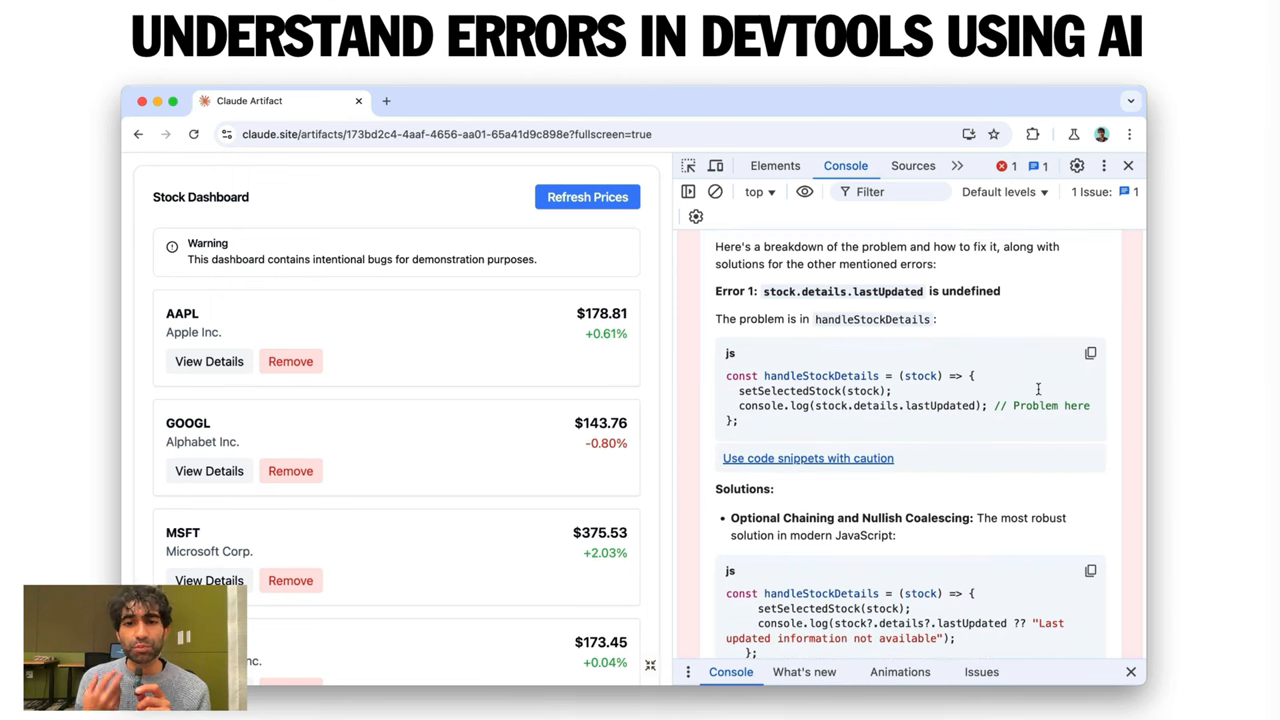
scroll(down, 3)
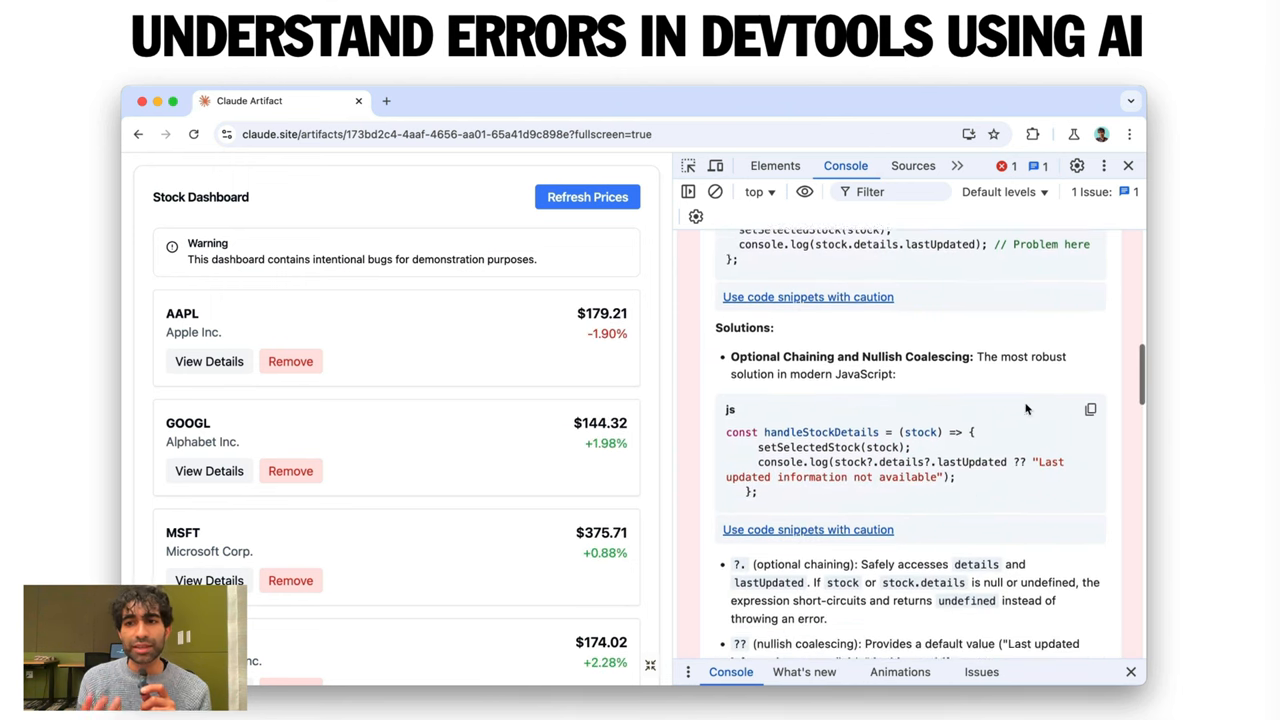
scroll(down, 3)
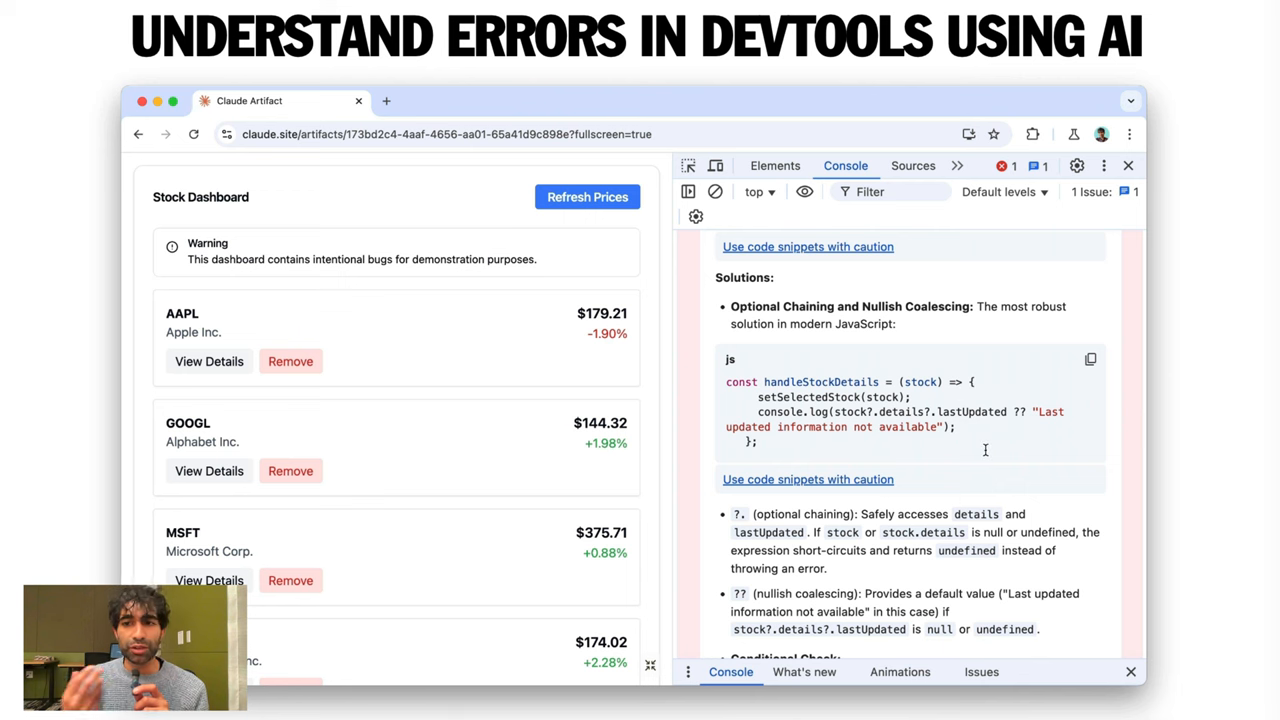
scroll(down, 3)
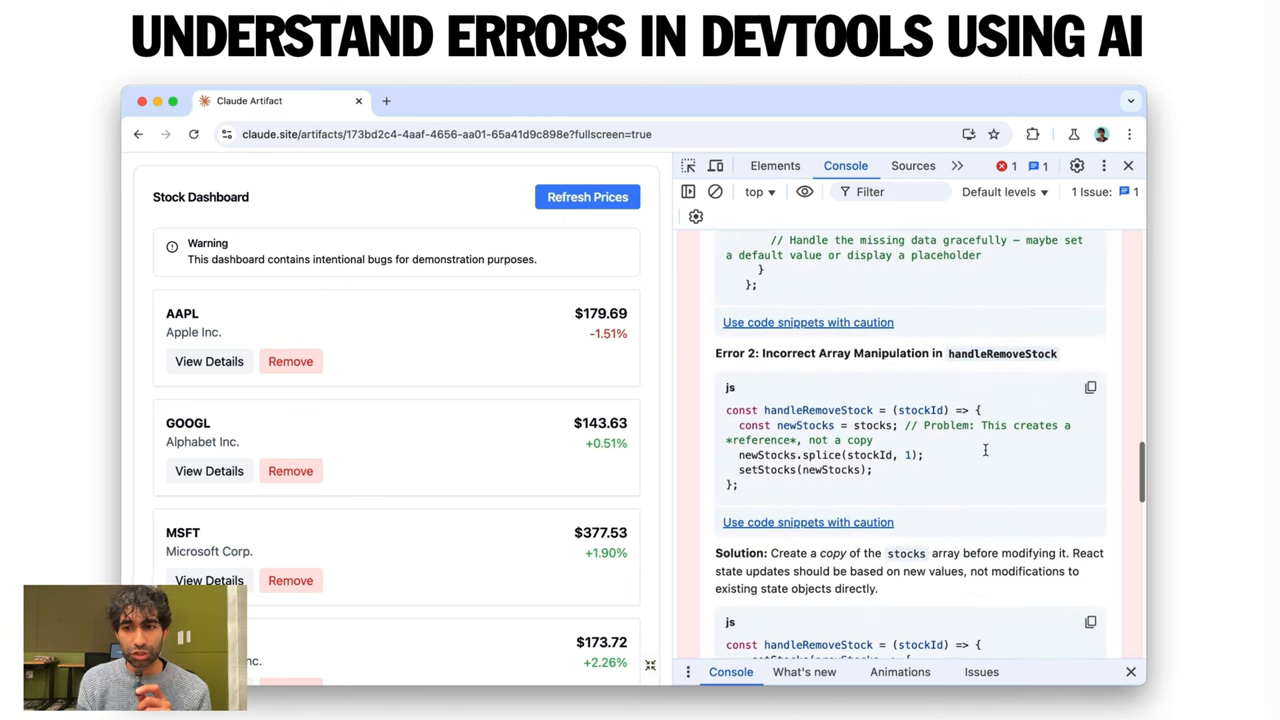
scroll(down, 3)
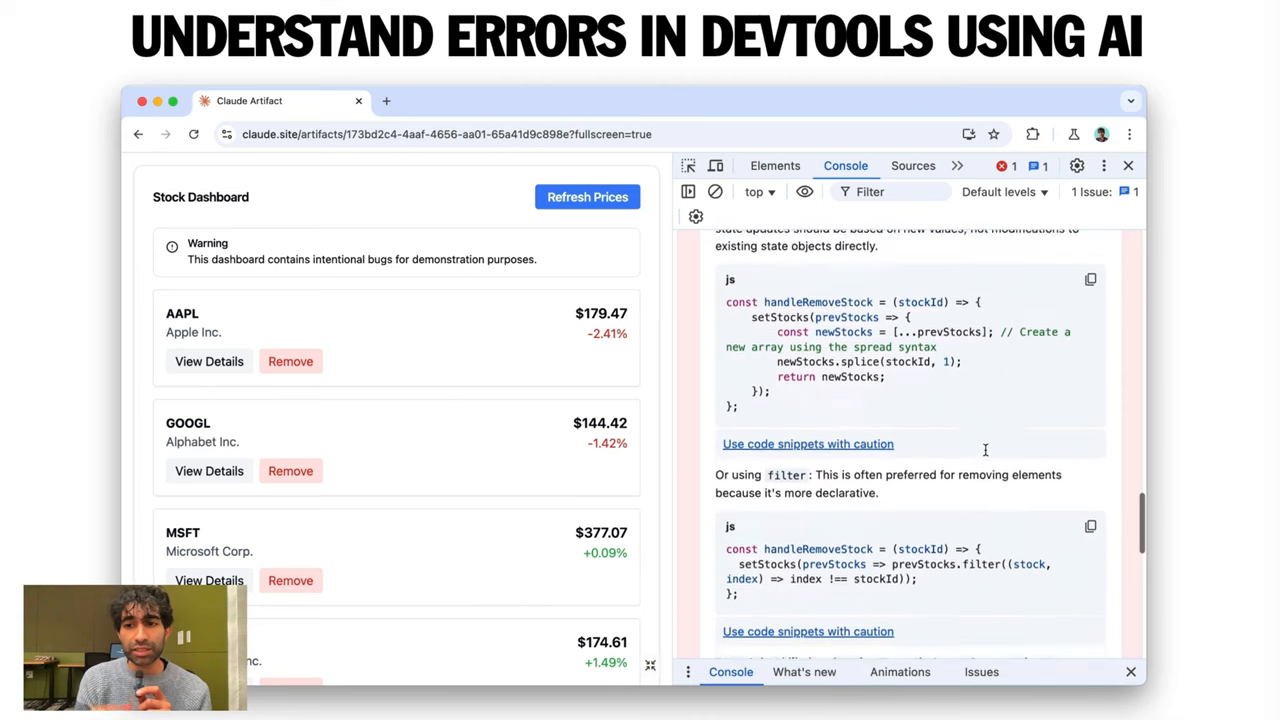